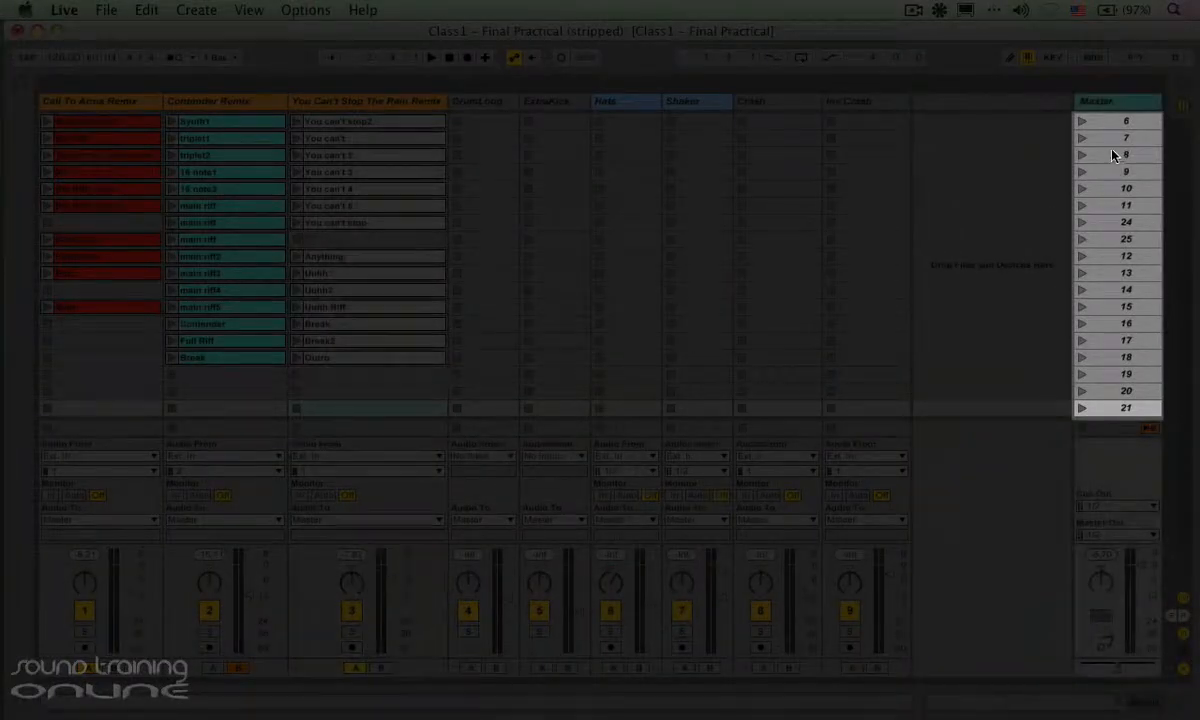
- Select scene 10 in the Master column's scene launch buttons
{"action": "left_click", "coordinate": [1124, 188]}
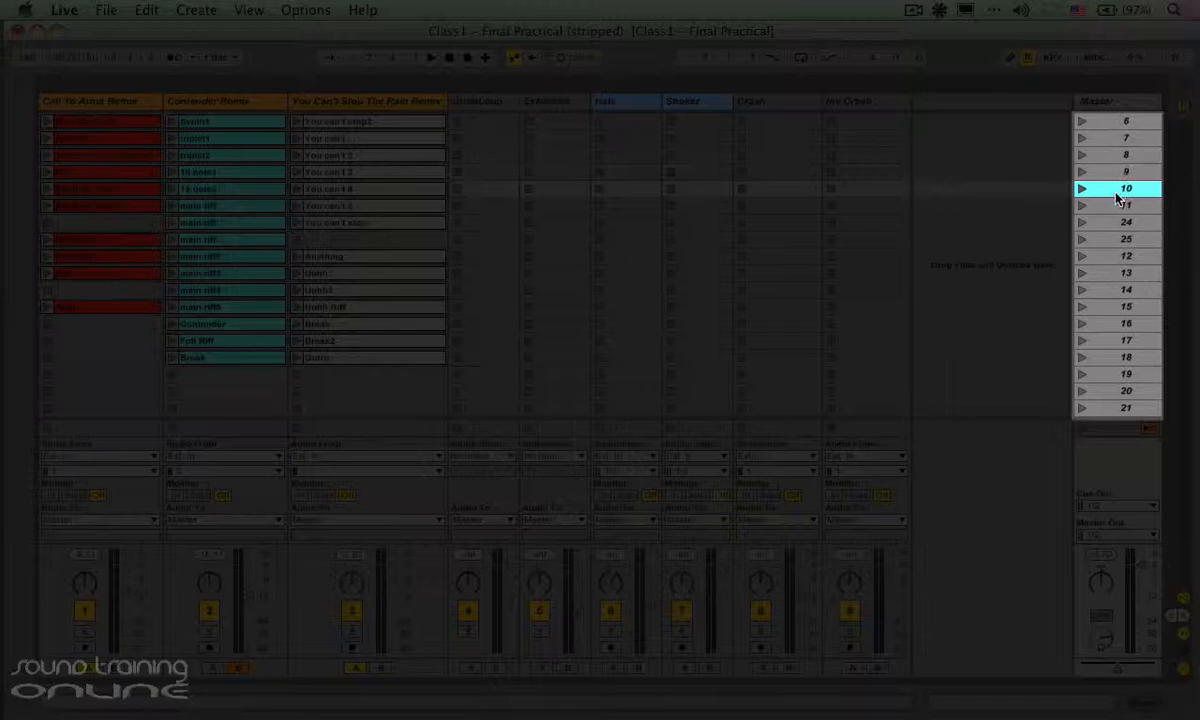
{"action": "mouse_move", "coordinate": [1056, 270]}
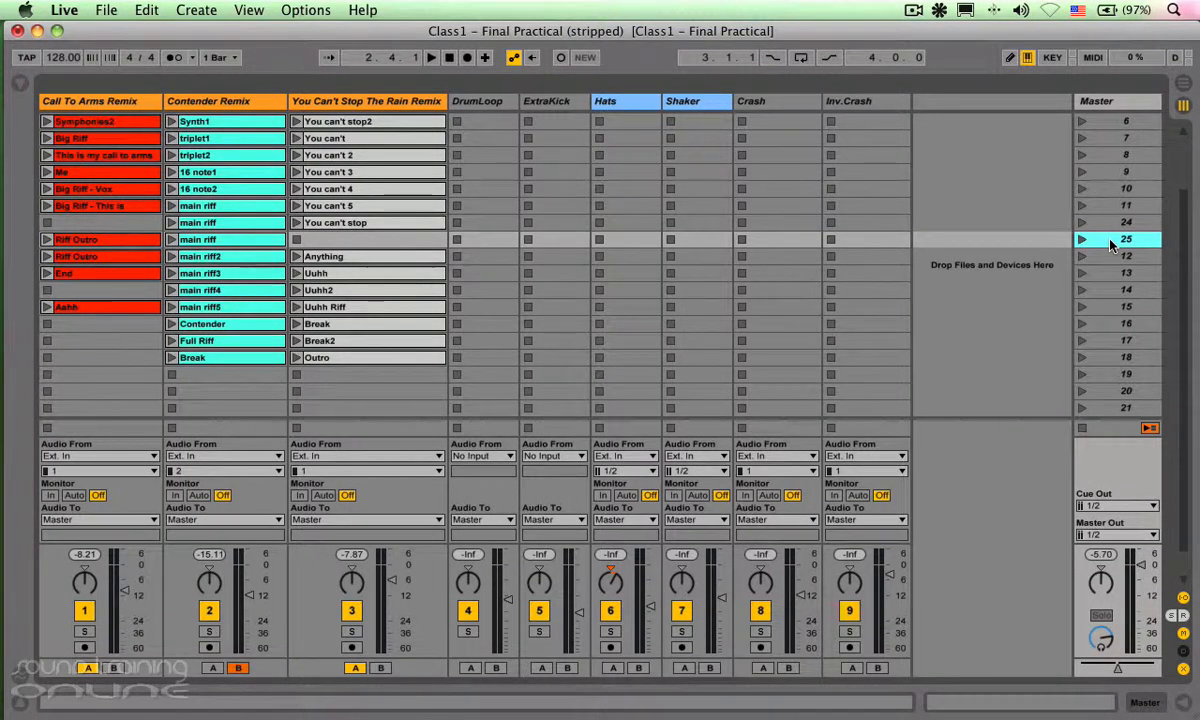
- Launch two scenes from the Master column, ending with scene 14 playing its clips
{"action": "left_click", "coordinate": [1080, 222]}
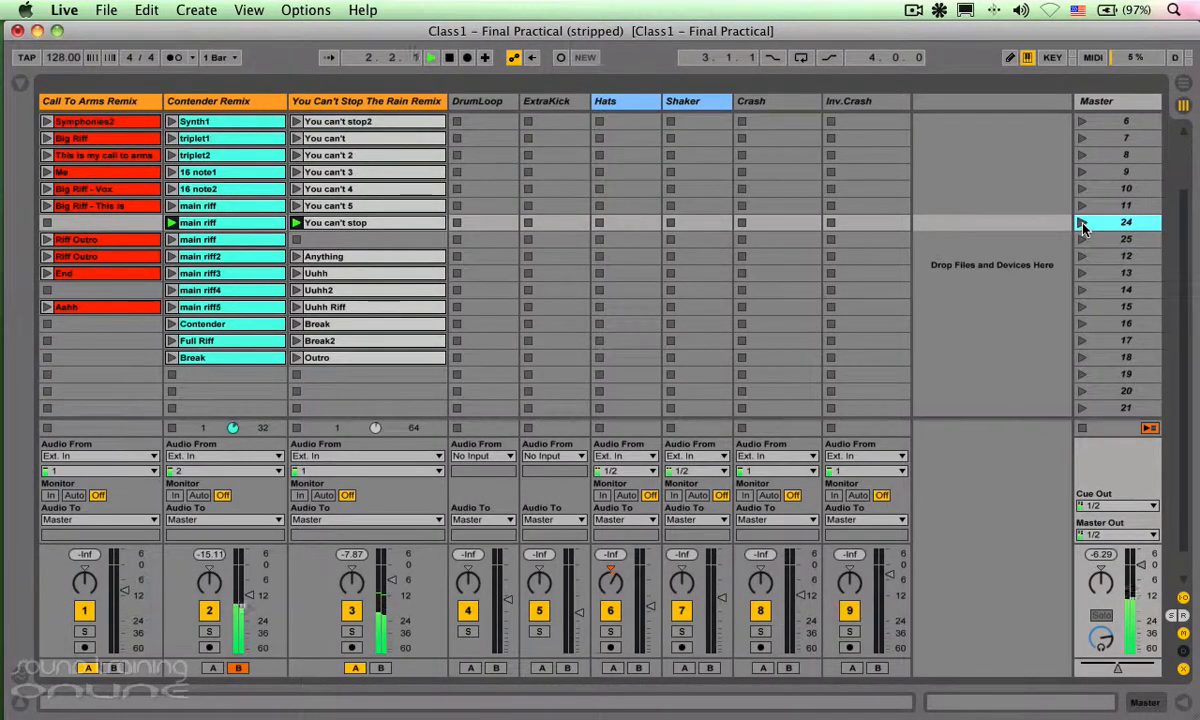
{"action": "left_click", "coordinate": [1116, 238]}
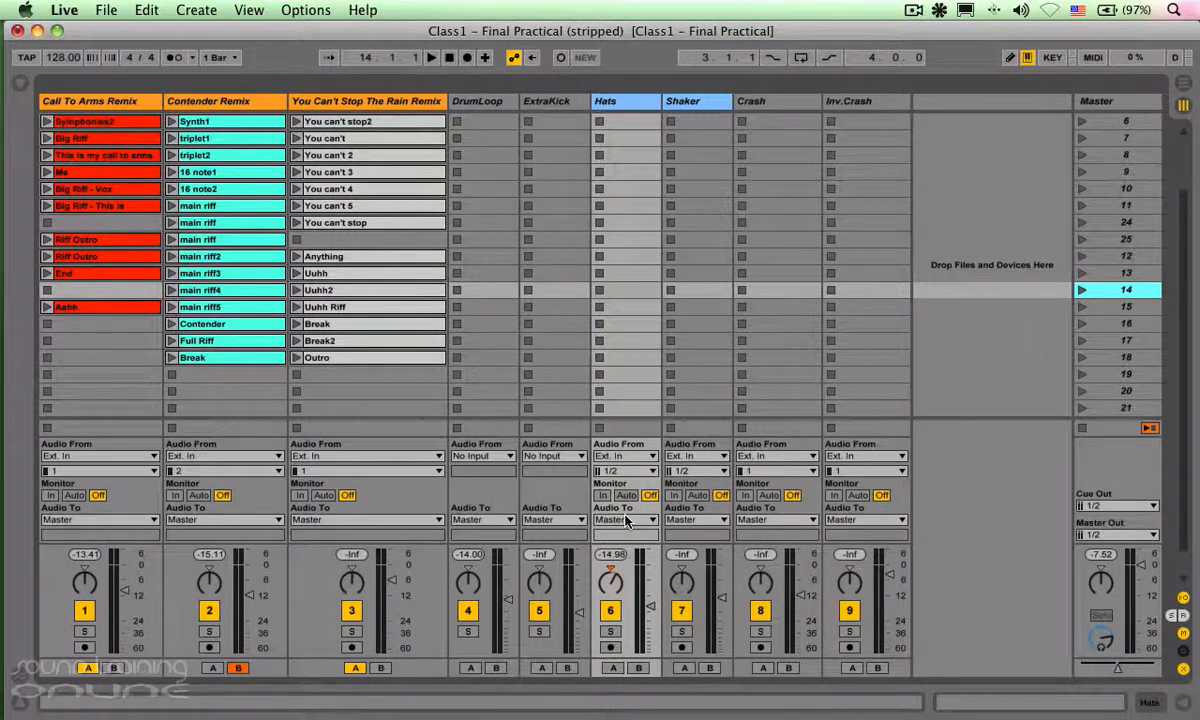
{"action": "mouse_move", "coordinate": [228, 150]}
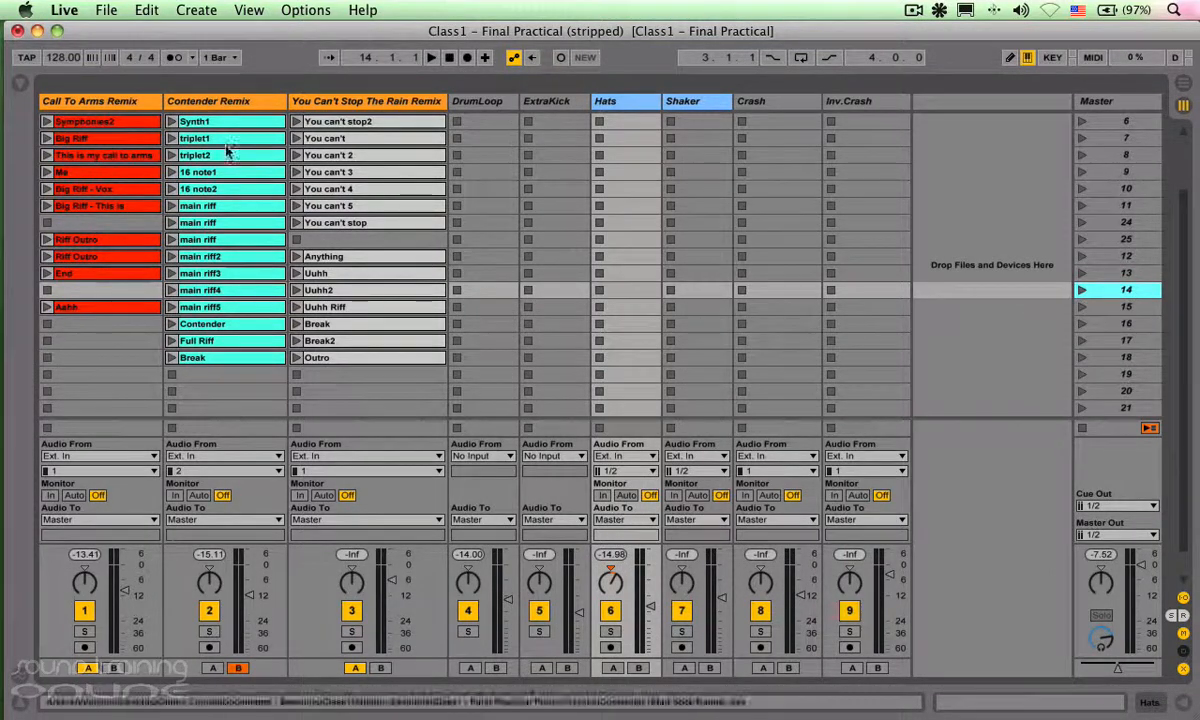
{"action": "left_click", "coordinate": [248, 8]}
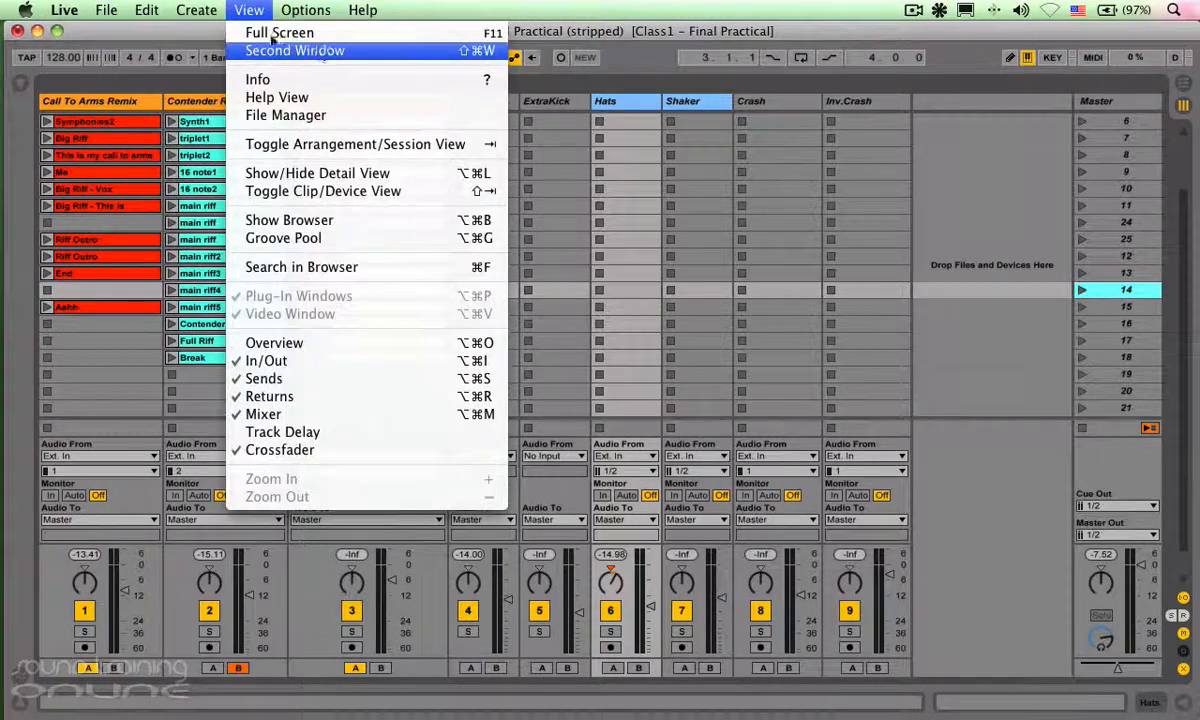
{"action": "left_click", "coordinate": [196, 10]}
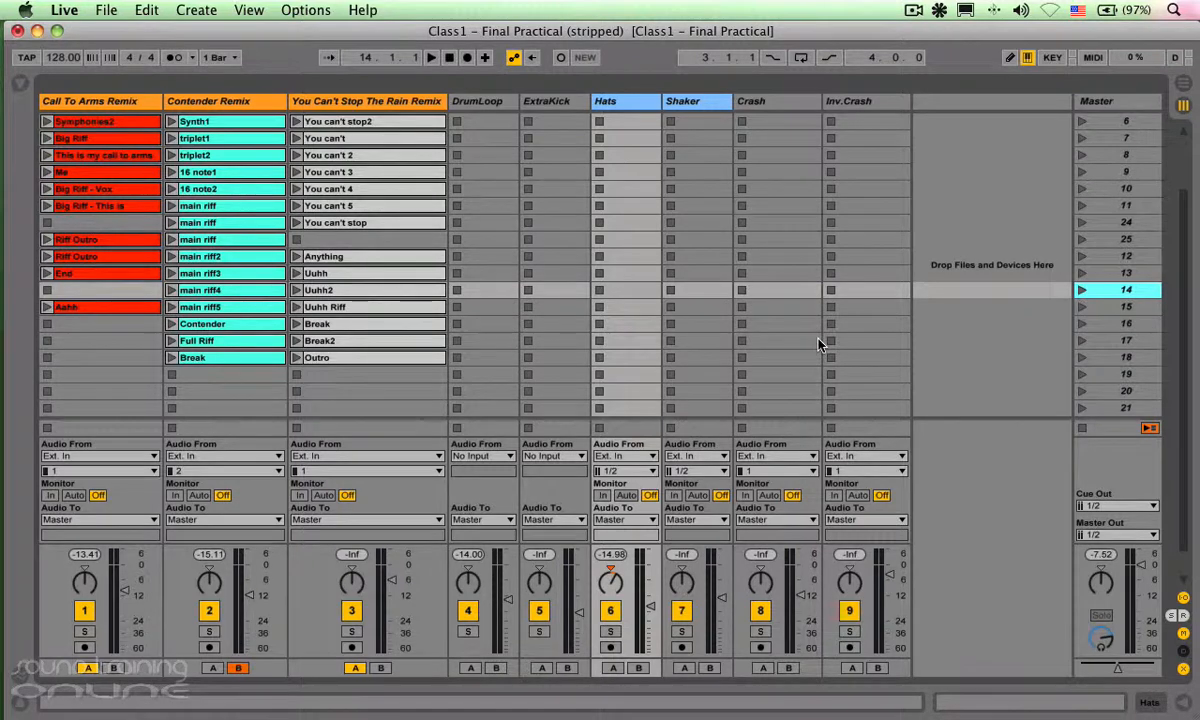
{"action": "mouse_move", "coordinate": [1148, 290]}
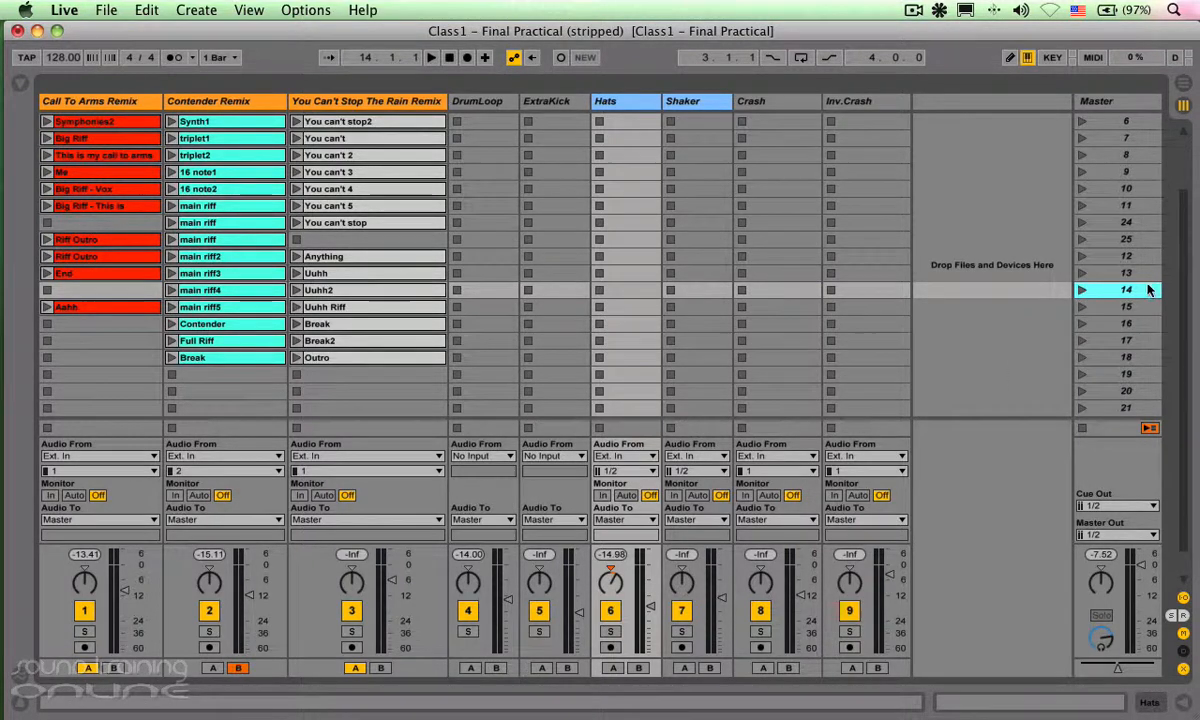
{"action": "right_click", "coordinate": [1126, 288]}
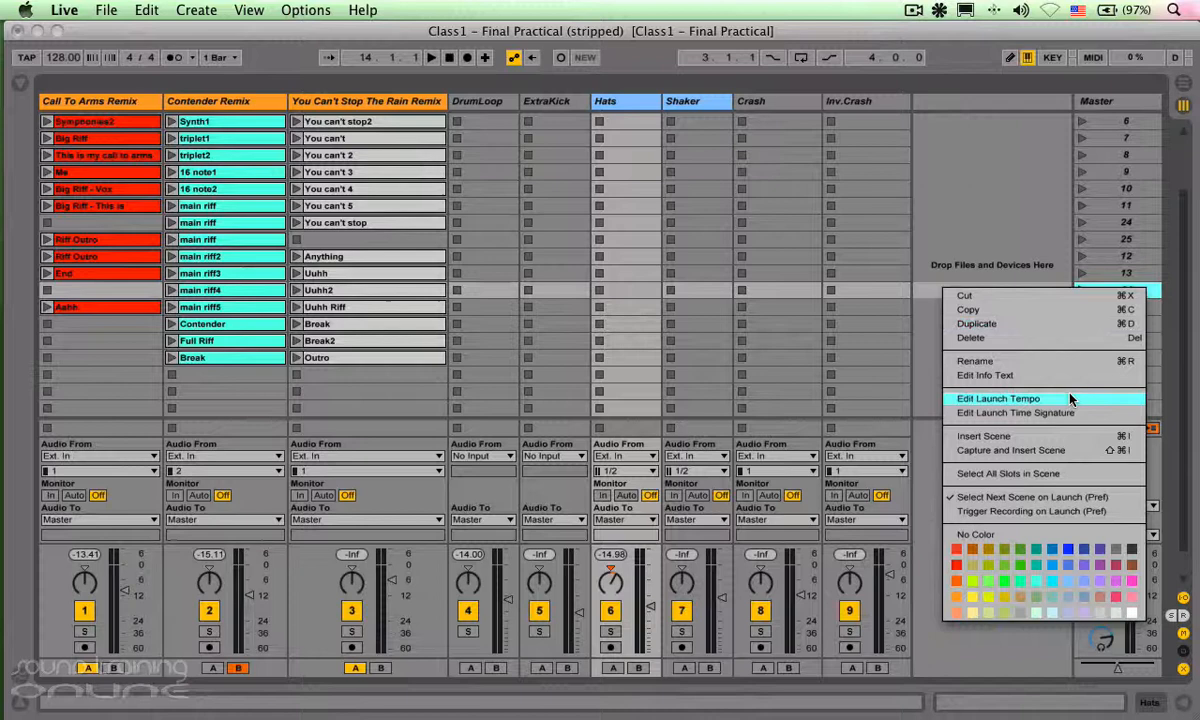
{"action": "mouse_move", "coordinate": [1010, 450]}
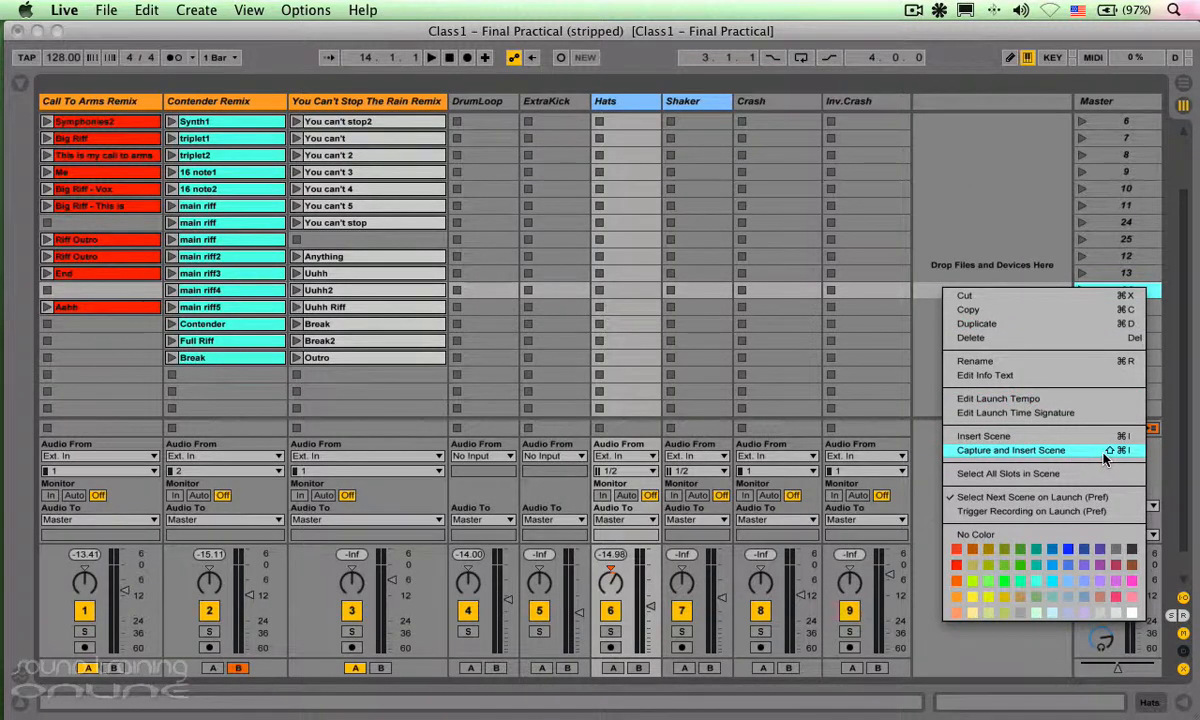
{"action": "left_click", "coordinate": [1010, 448]}
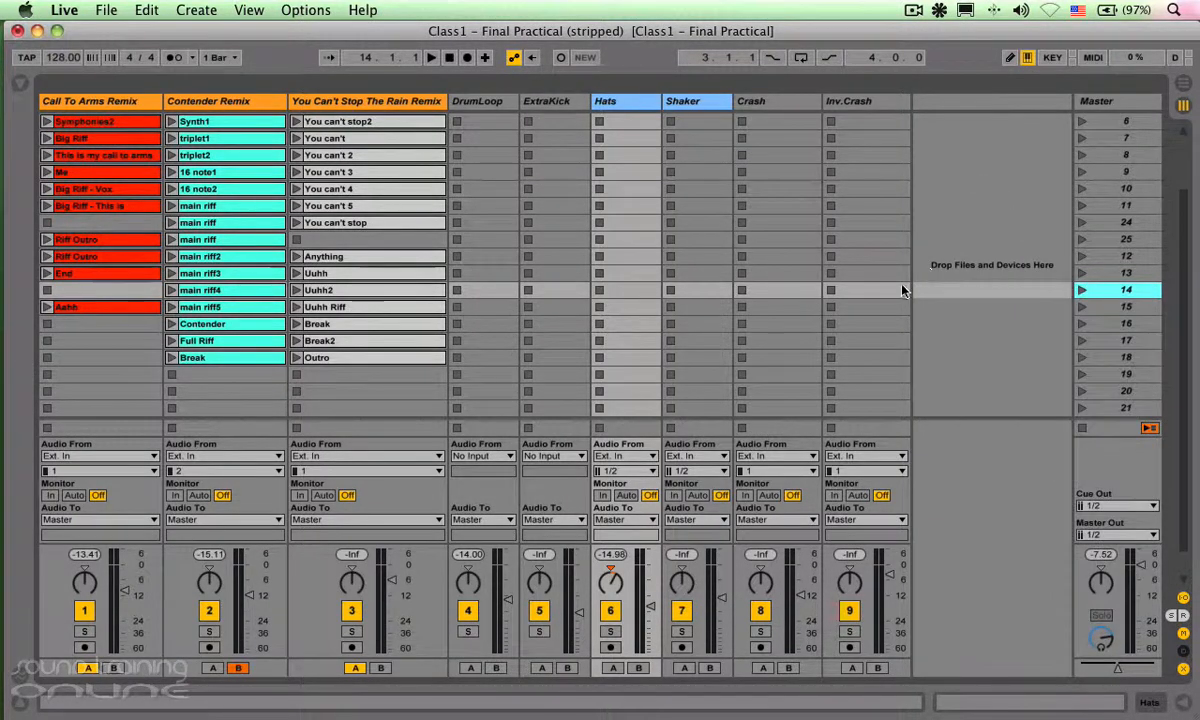
{"action": "mouse_move", "coordinate": [880, 324]}
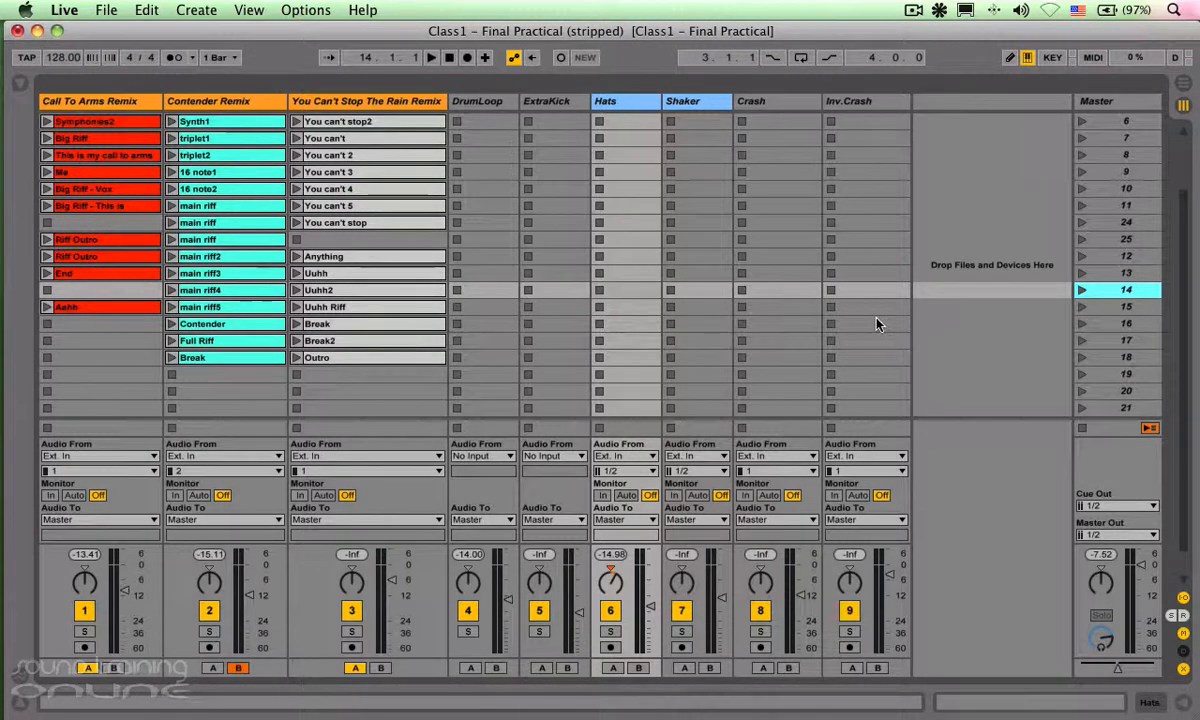
- Start clips playing, then capture them as new scene 26 inserted below scene 20
{"action": "left_click", "coordinate": [44, 256]}
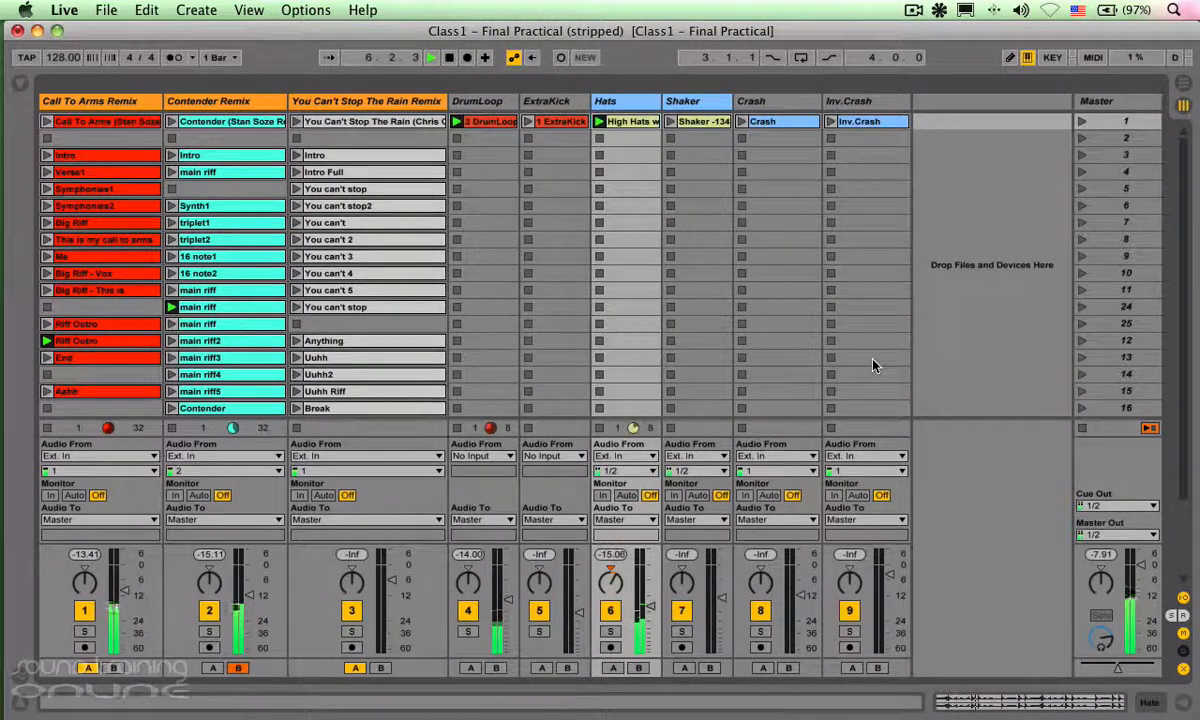
{"action": "scroll", "scroll_direction": "down", "scroll_amount": 3}
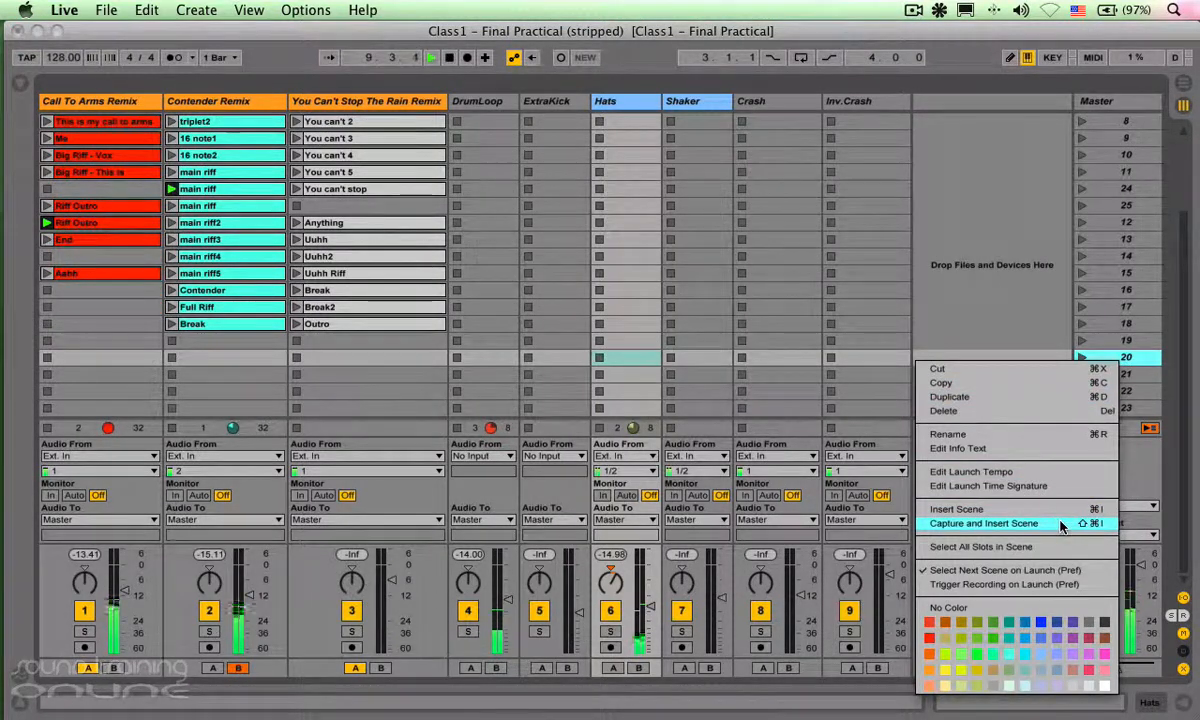
{"action": "left_click", "coordinate": [984, 524]}
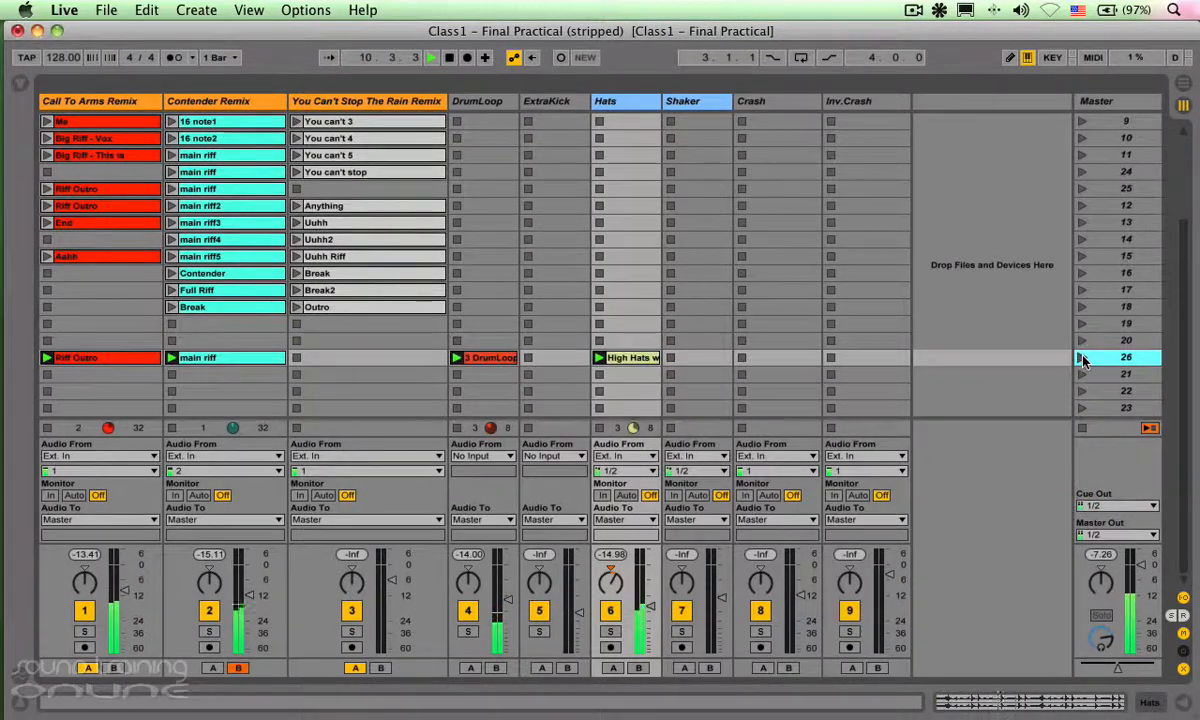